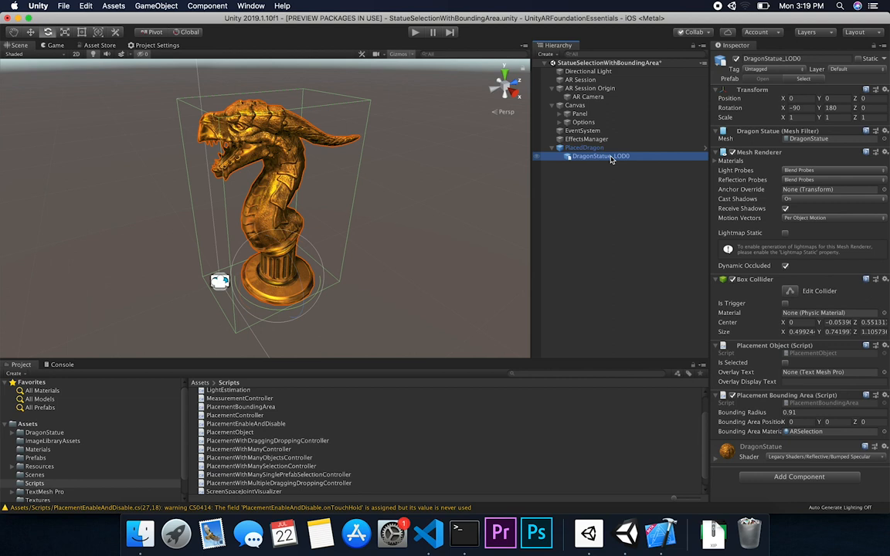
mouse_move(621, 163)
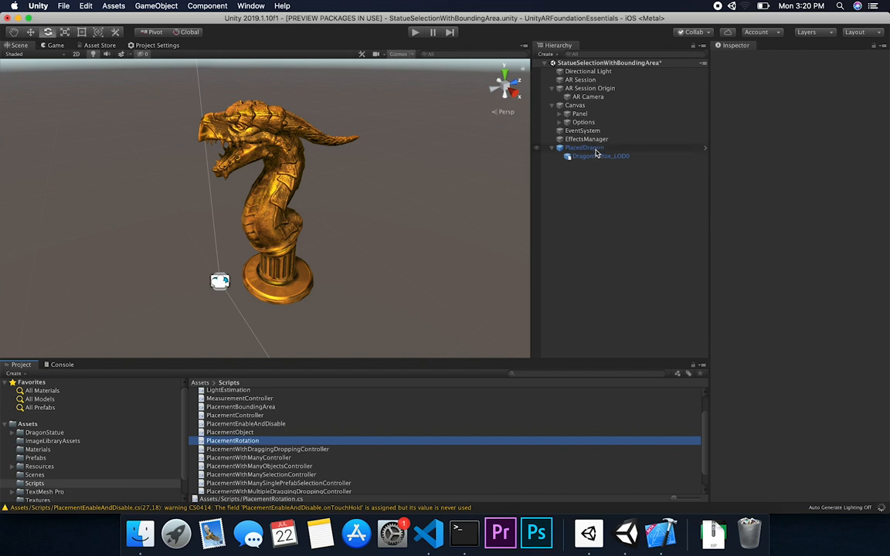
Rename PlacedDragon to PlacedDragonWithRotation and save it into Prefabs as an Original Prefab
left_click(584, 149)
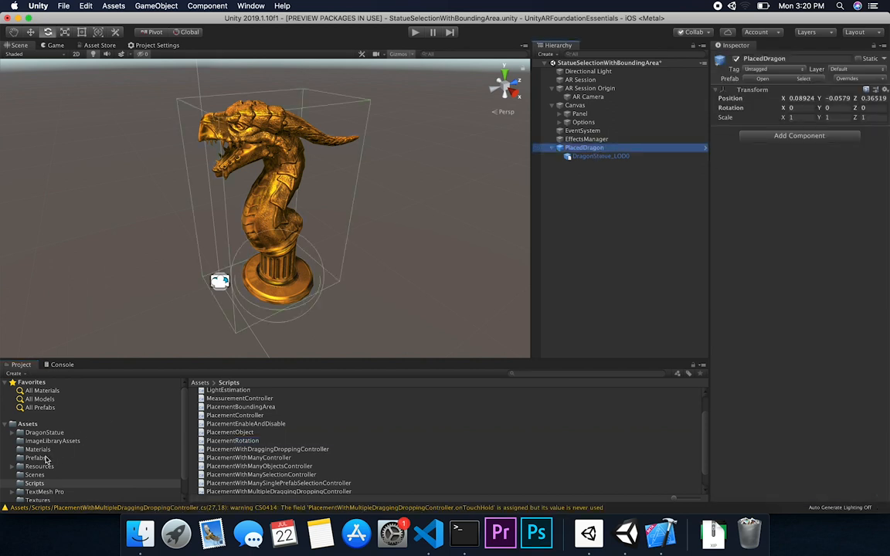
left_click(34, 457)
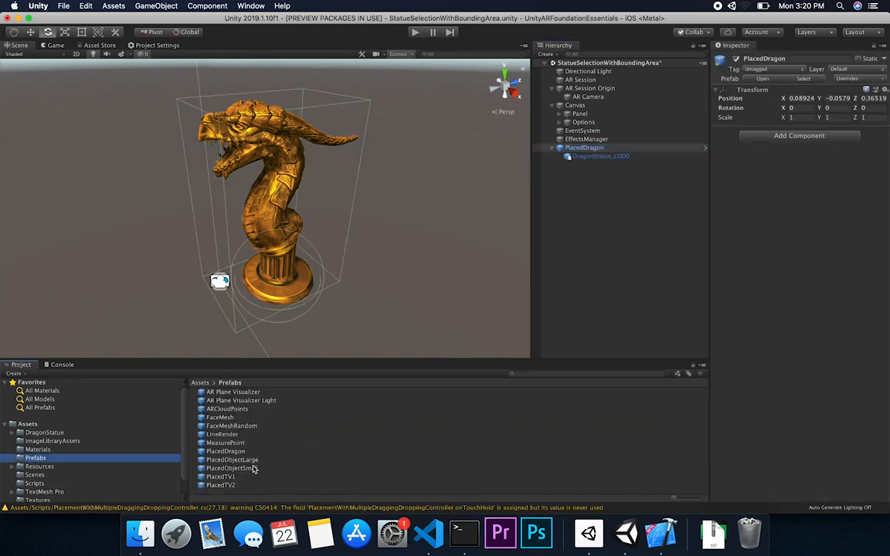
left_click(584, 148)
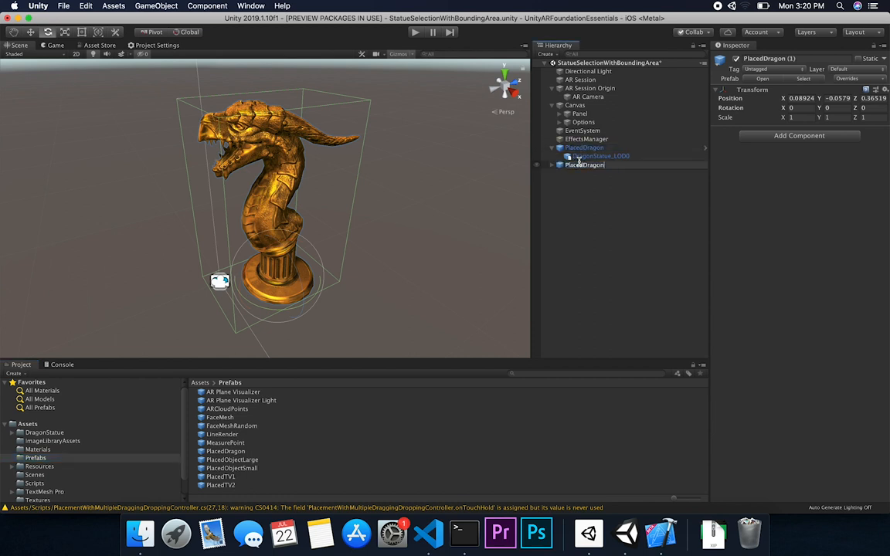
type("With")
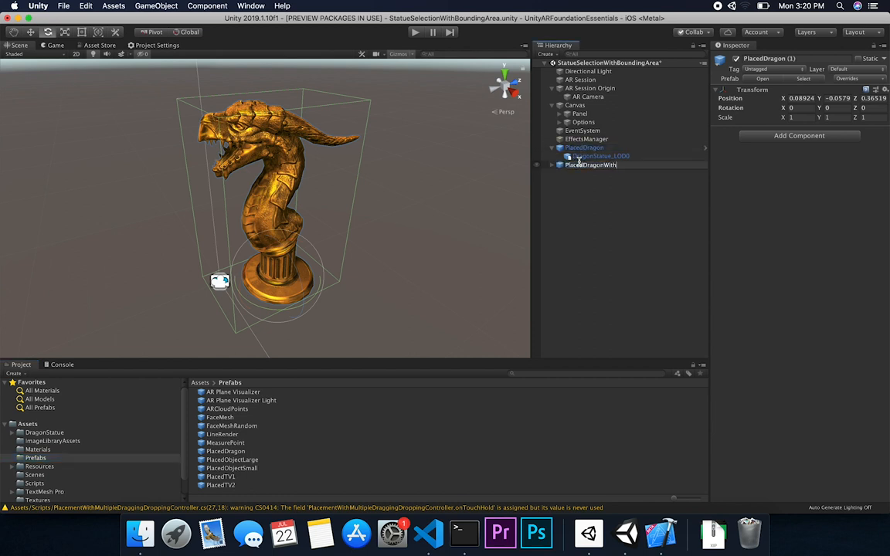
left_click(602, 164)
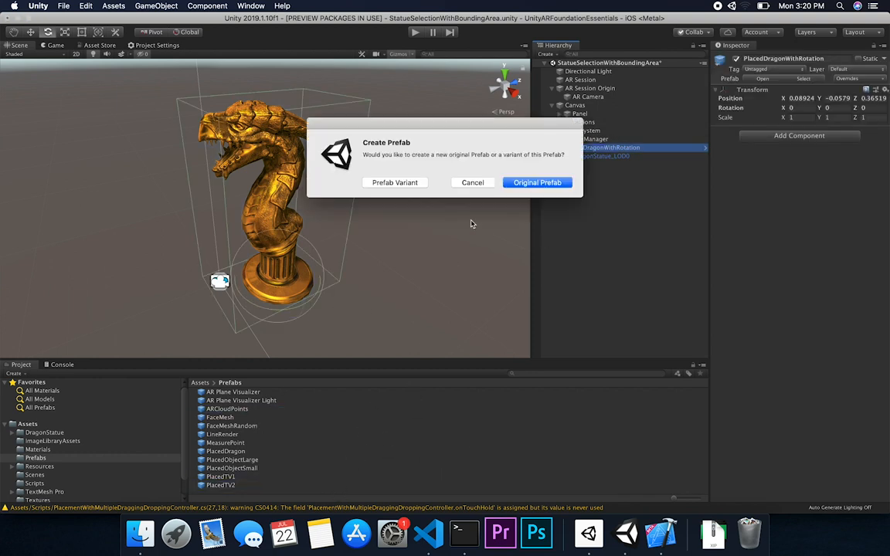
left_click(538, 182)
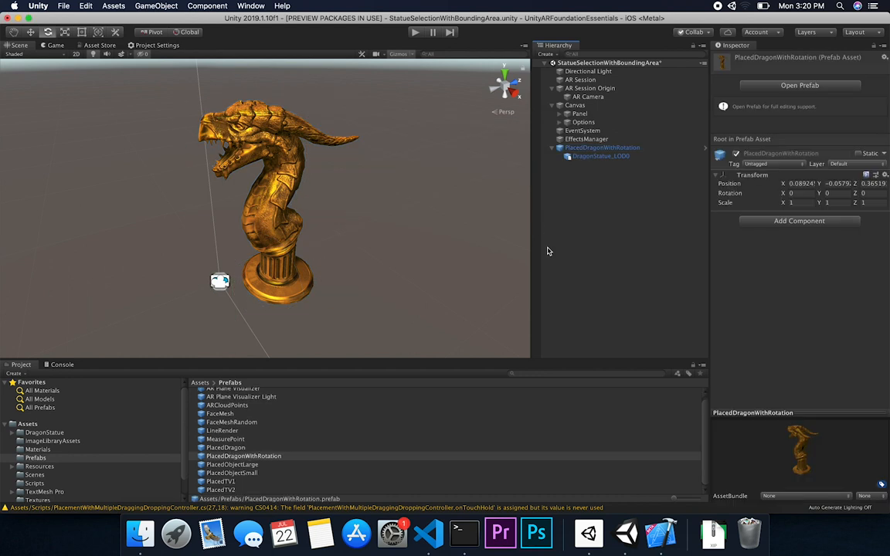
Attach the PlacementRotation script to the dragon statue child and bring it up for editing
left_click(603, 147)
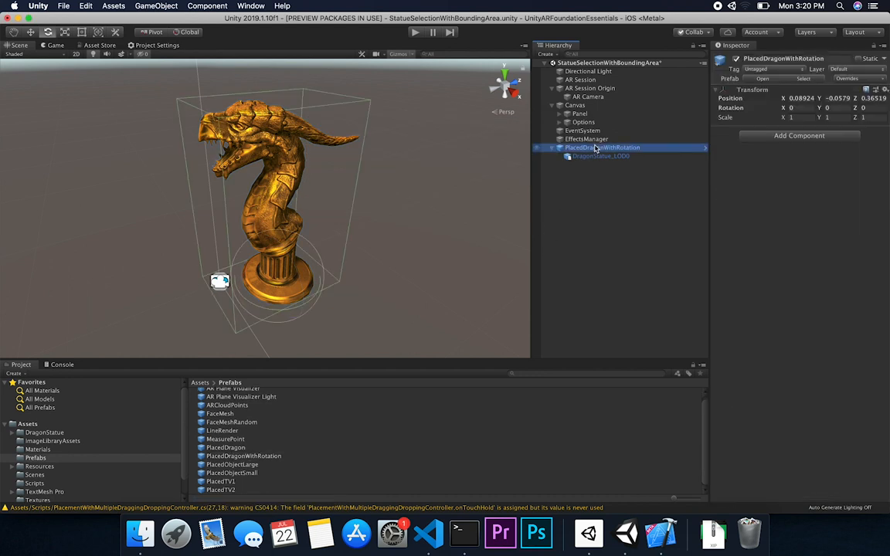
left_click(601, 156)
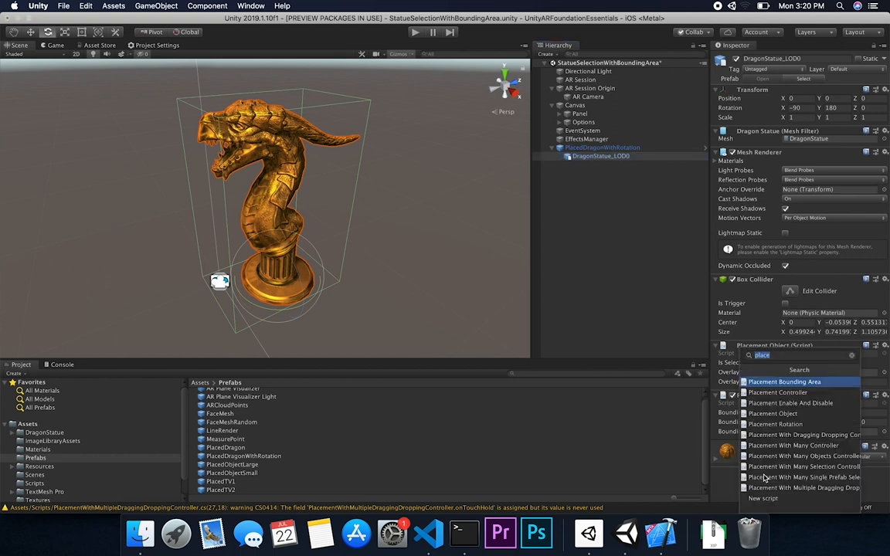
left_click(785, 382)
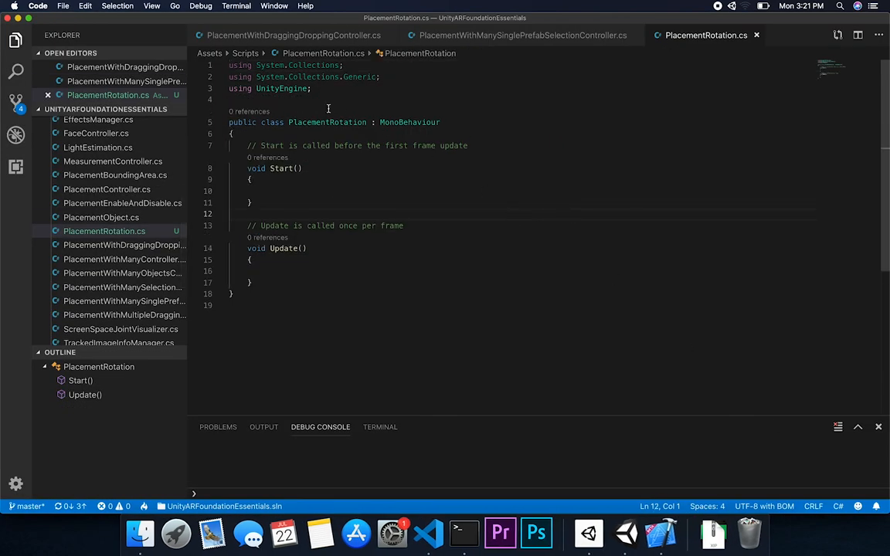
Add a [RequireComponent(typeof(PlacementObject))] attribute above the PlacementRotation class
key("enter")
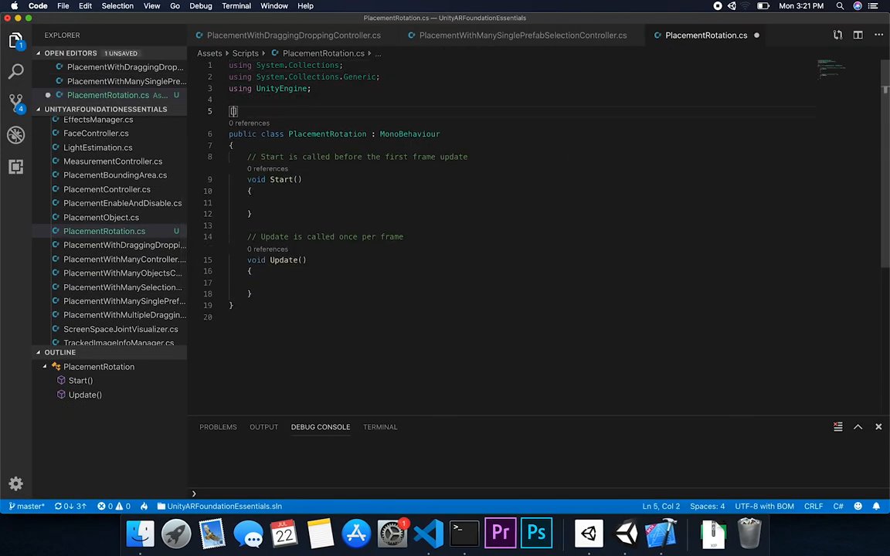
type("[RequireComponent]")
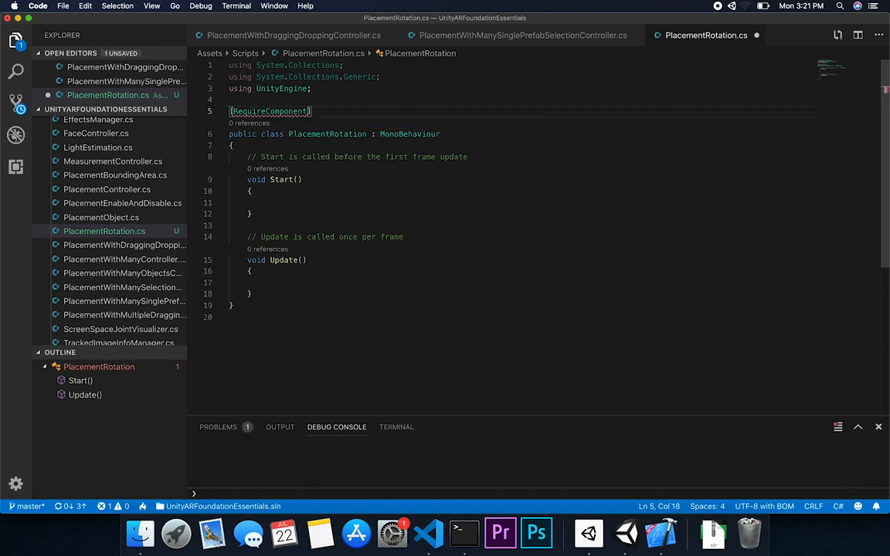
type("Placement)")
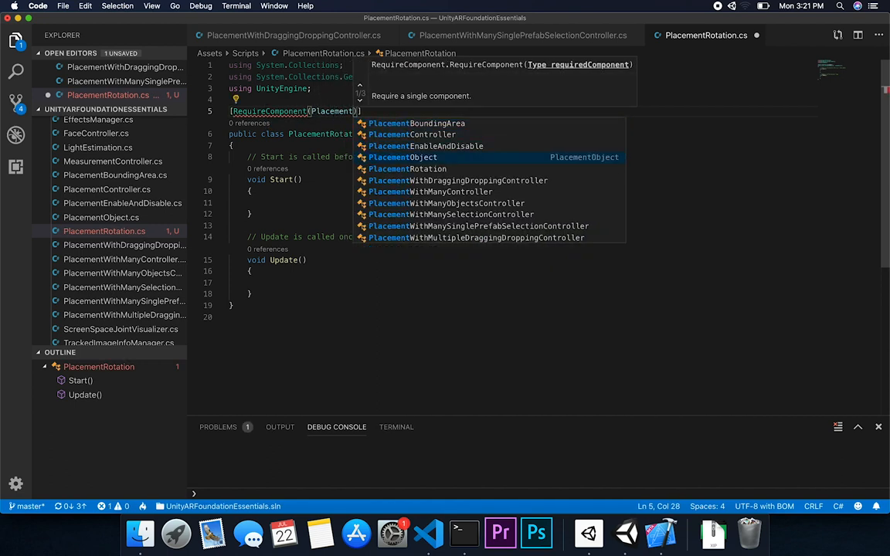
left_click(402, 158)
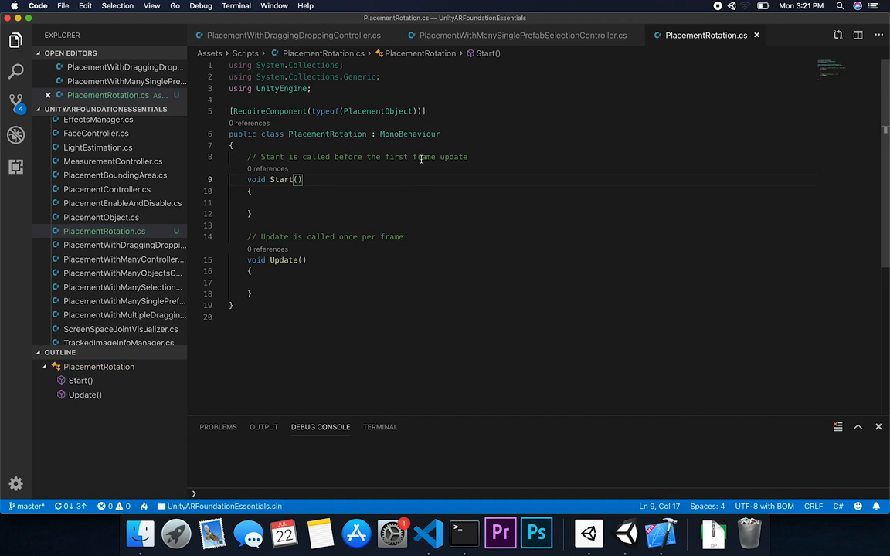
double_click(377, 111)
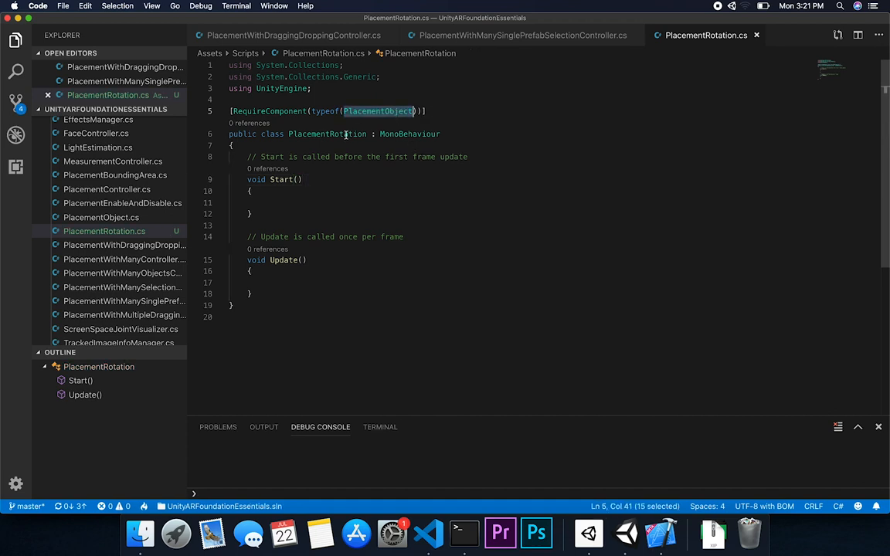
Declare a private PlacementObject field and cache GetComponent<PlacementObject>() in Awake
type("private")
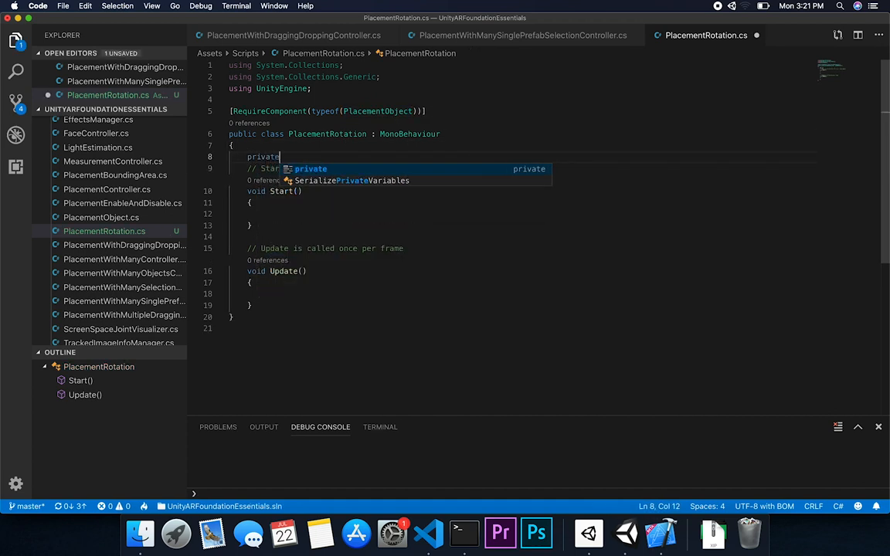
type("PlacementObject p")
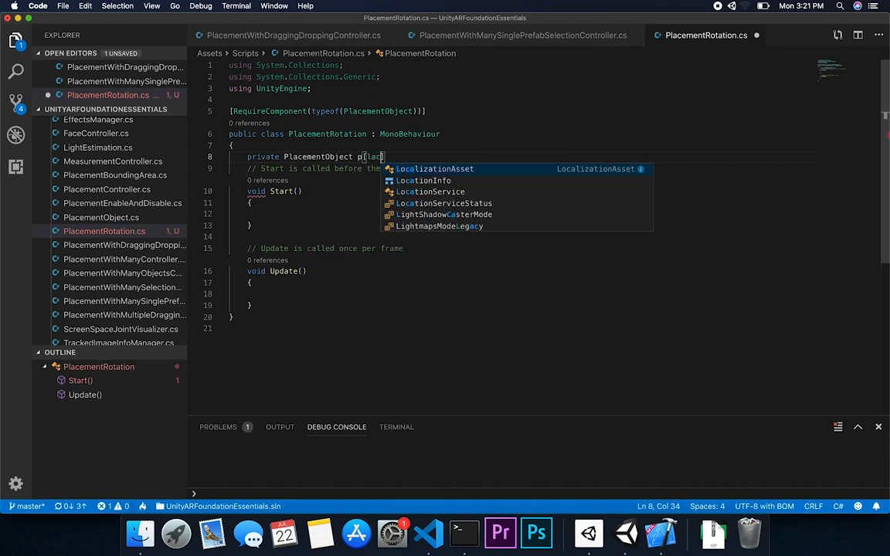
type("lacementObject")
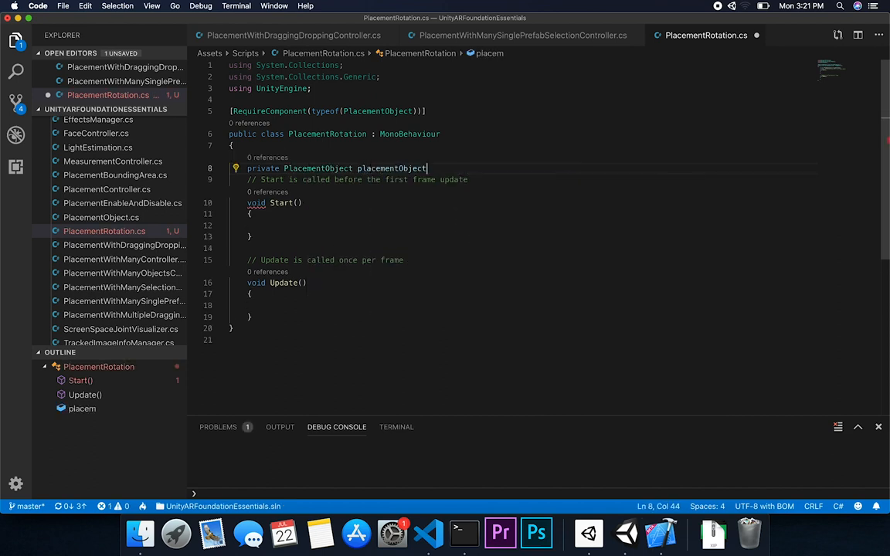
type("void Awake(")
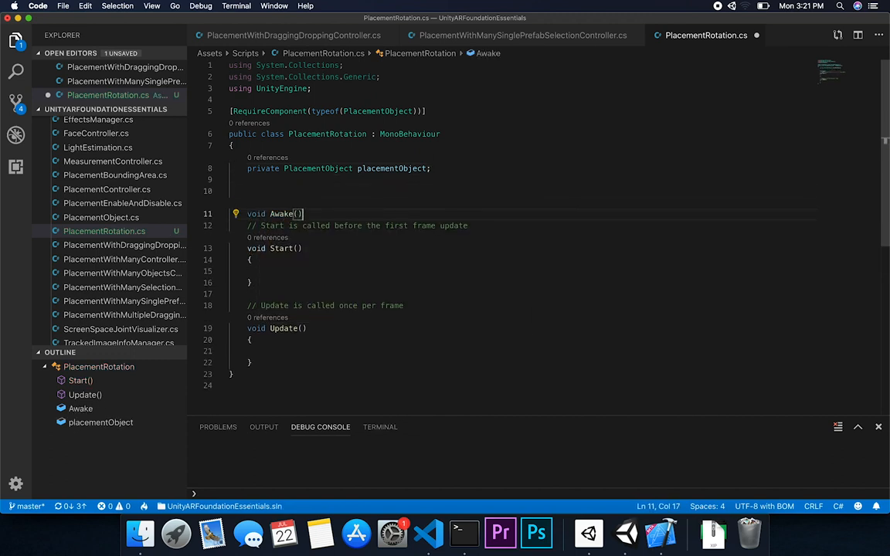
type("placementObject = GetComponent")
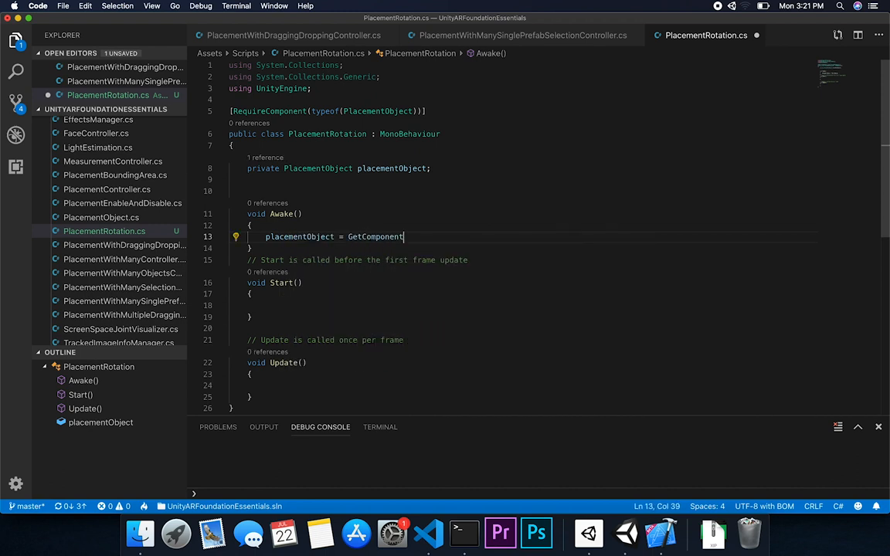
type("<PlacementObject>();")
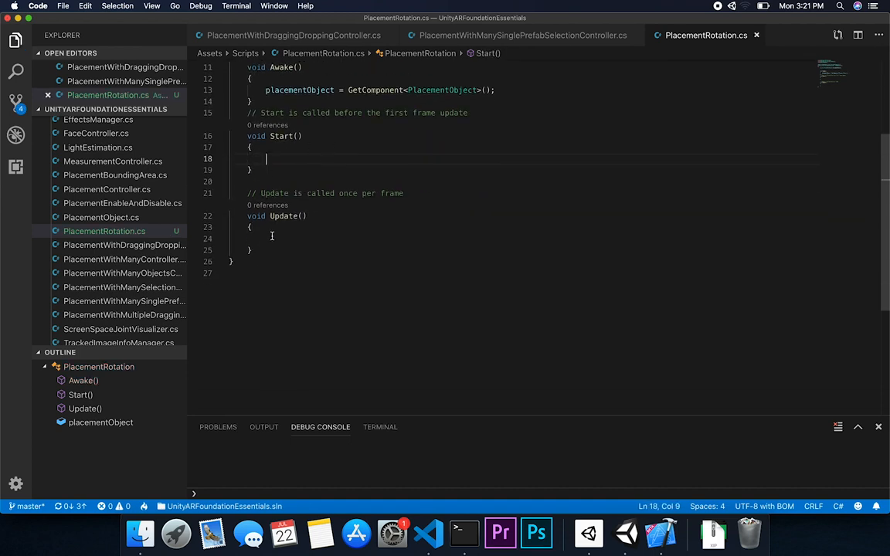
Start an if (placementObject.Selected) check and add a serialized Vector3 rotationSpeed defaulting to (1,1,1)
type("if")
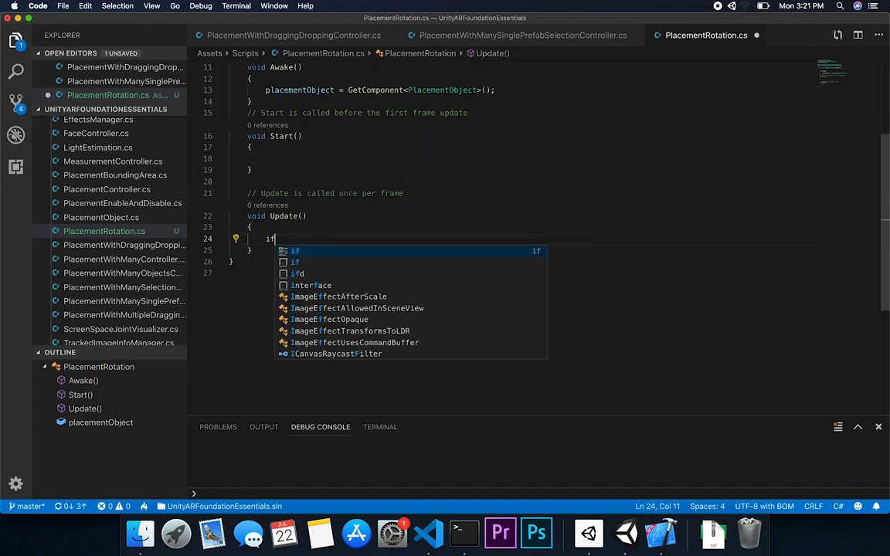
type("(placementObject.selected")
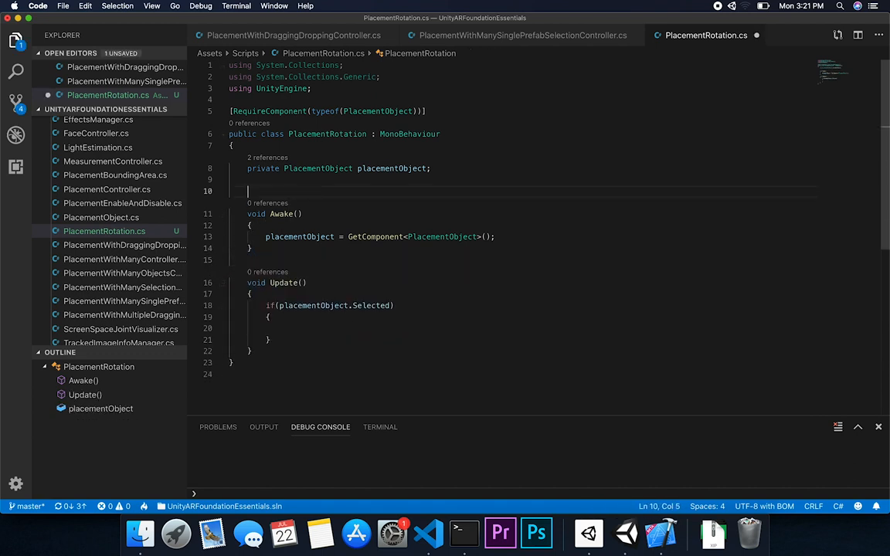
type("private")
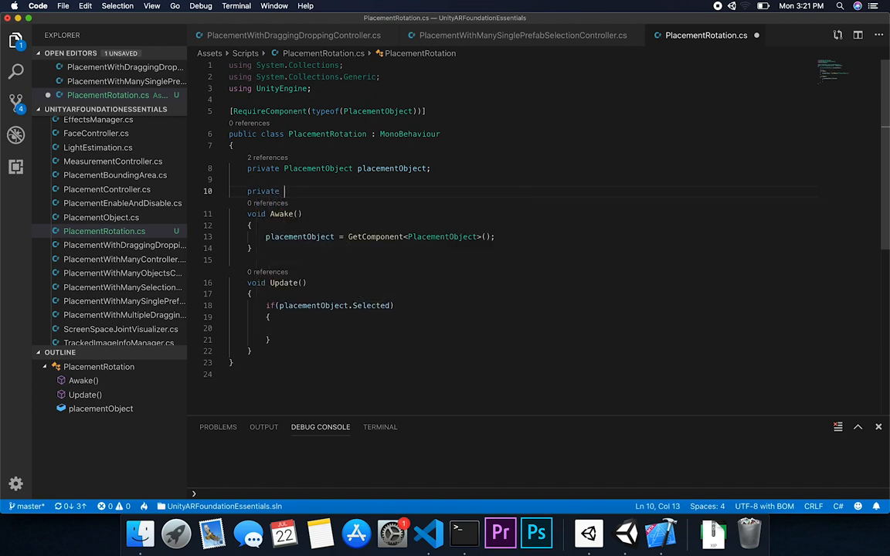
type("Vector3 s")
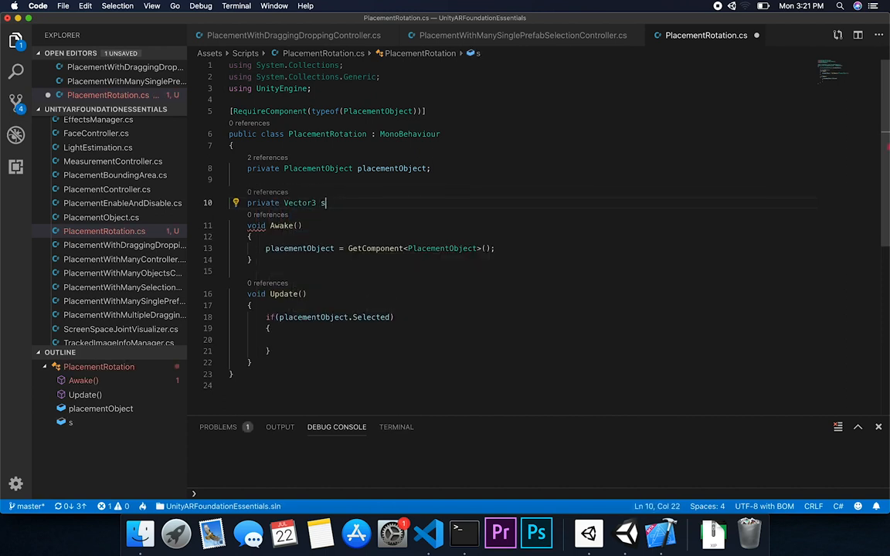
type("otationSpeed;")
type("[S")
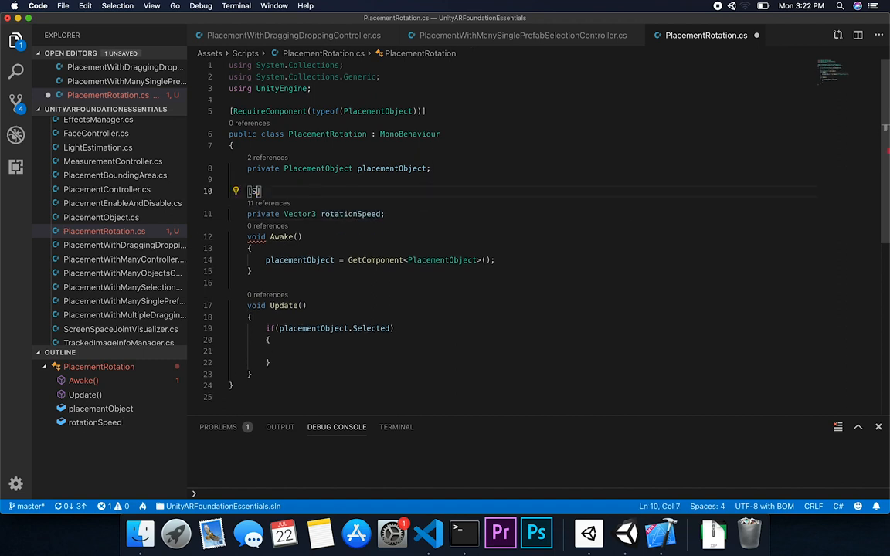
type("erializeField]")
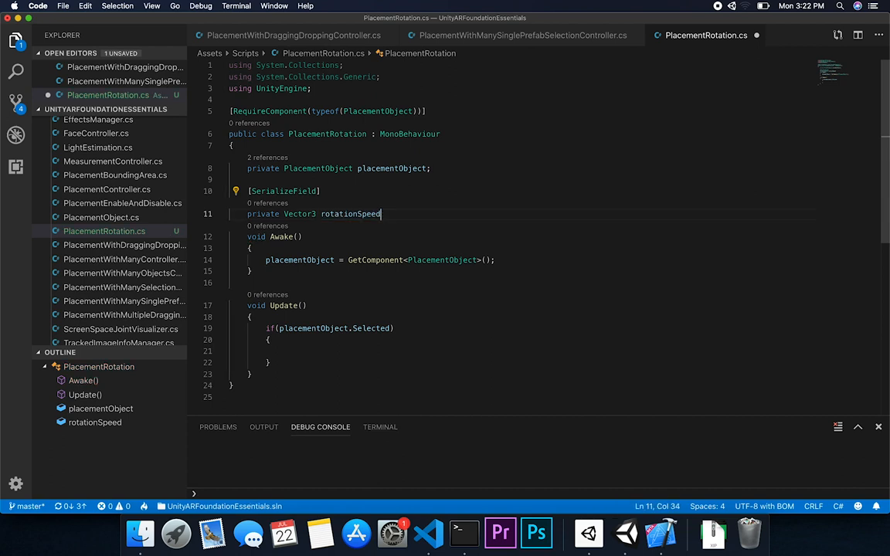
type("= Vector3")
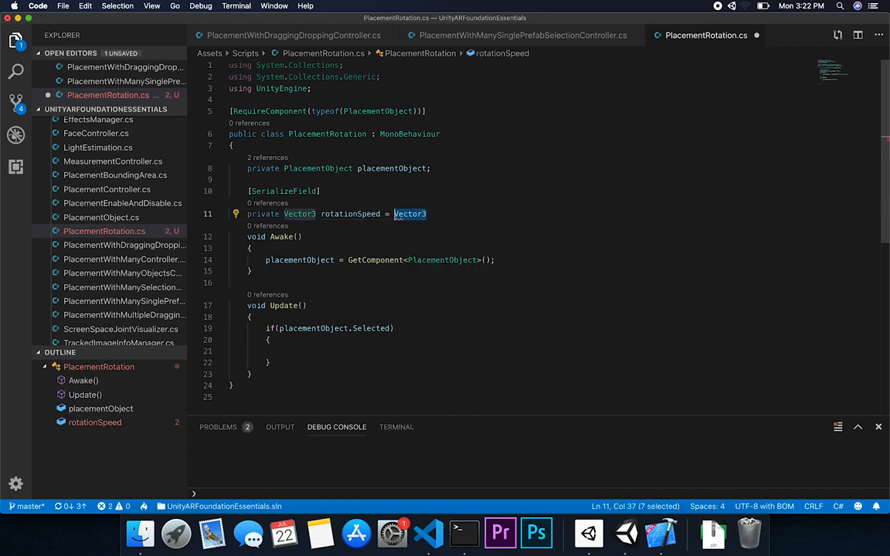
type("new Vector3(")
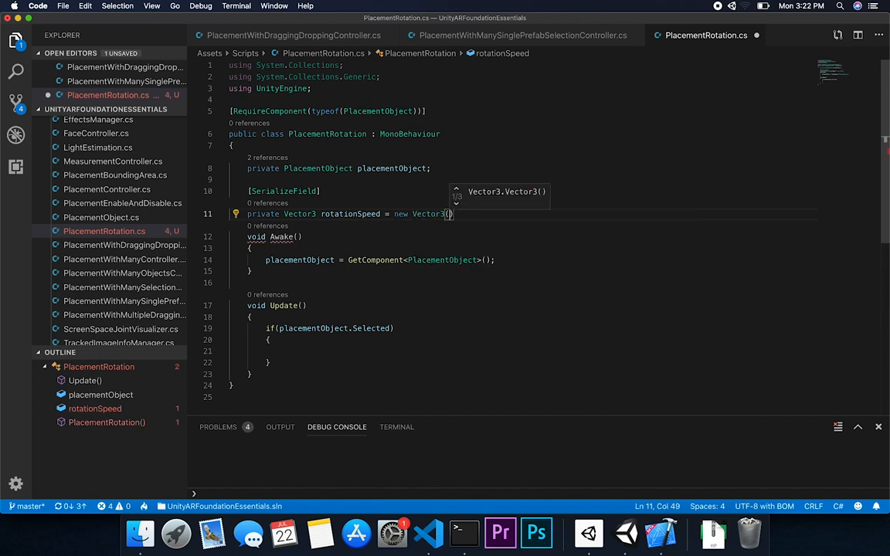
type("1,1,1")
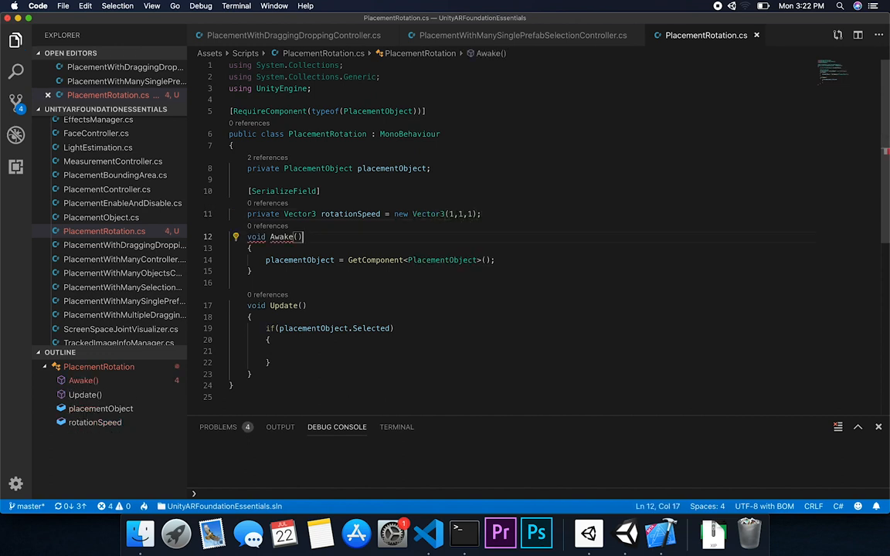
Rotate by transform.Rotate(rotationSpeed * Time.deltaTime, Space.Self) in Update, then return to Unity
double_click(346, 213)
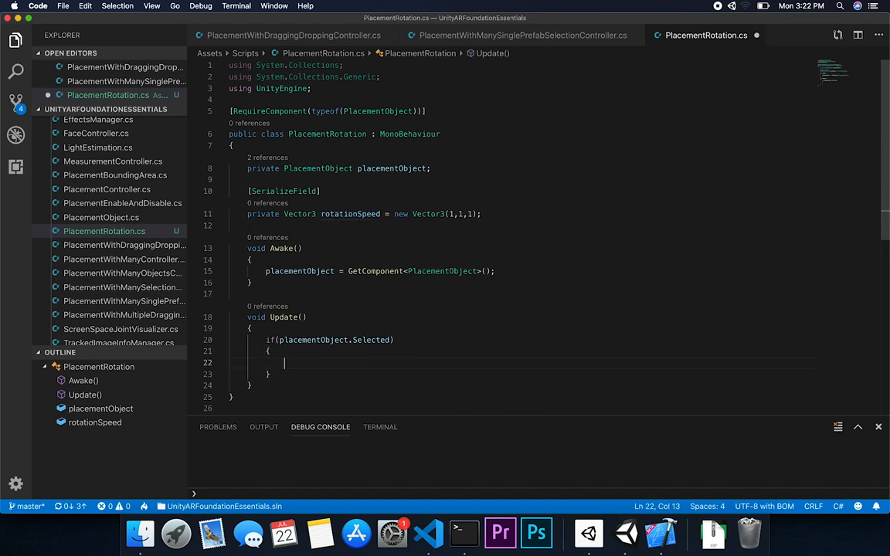
type("transform.Rotate(")
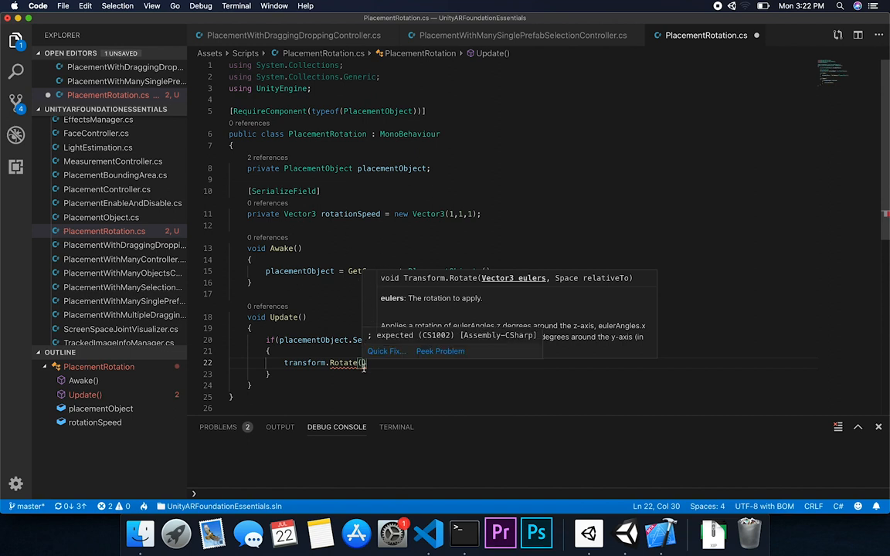
type("rotationSpeed")
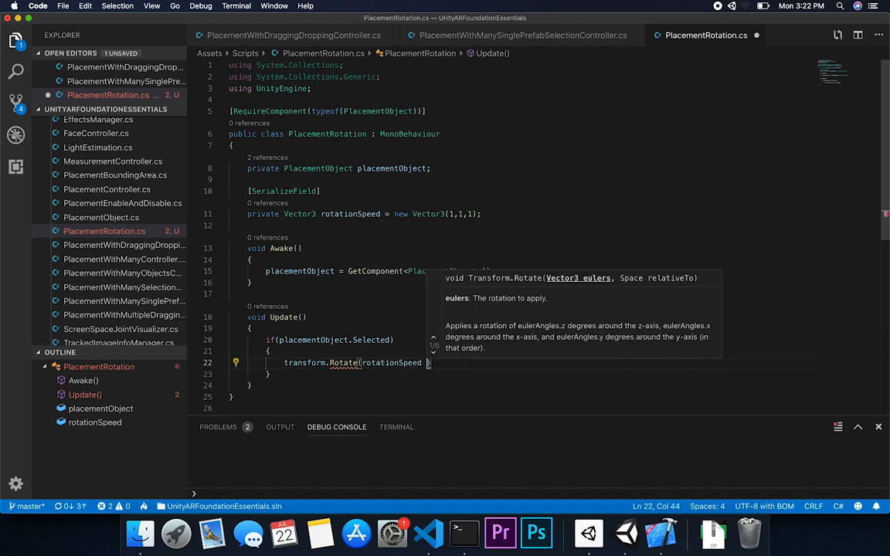
type("* Time.deltaTime")
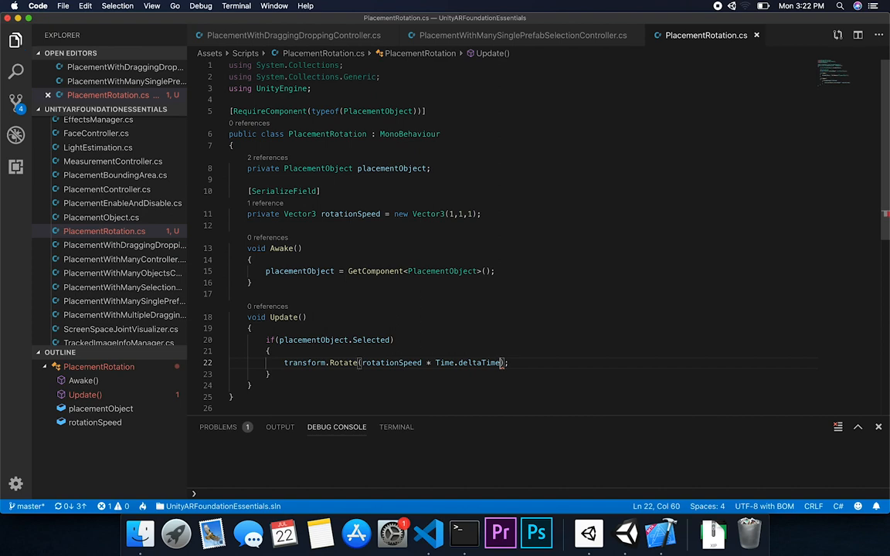
type(",")
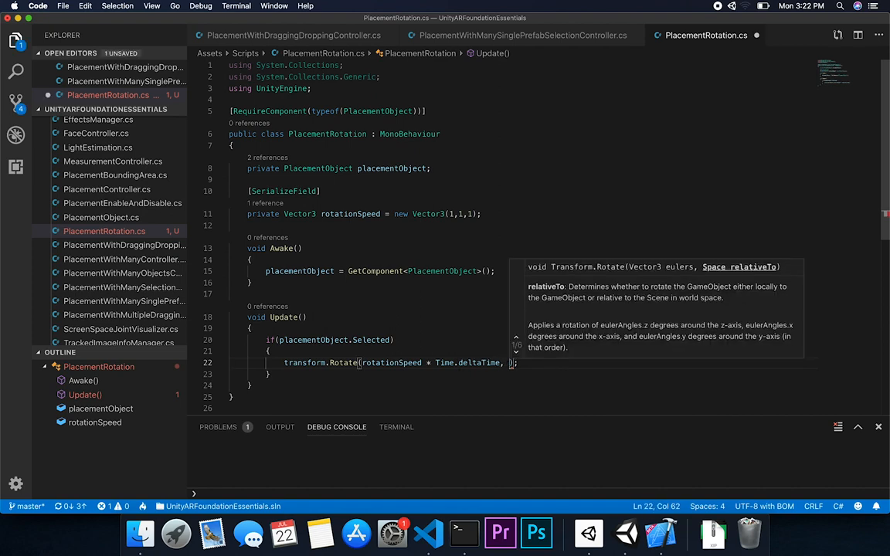
type("Space")
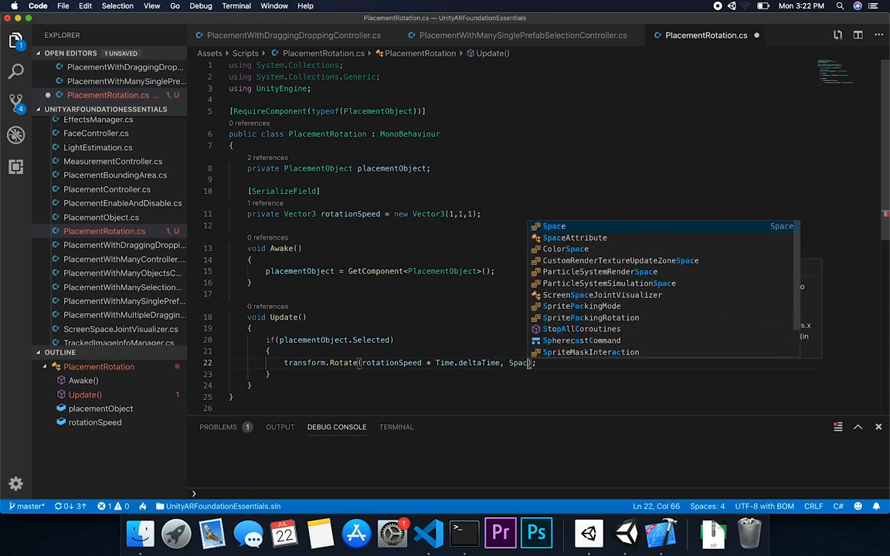
type(".Self")
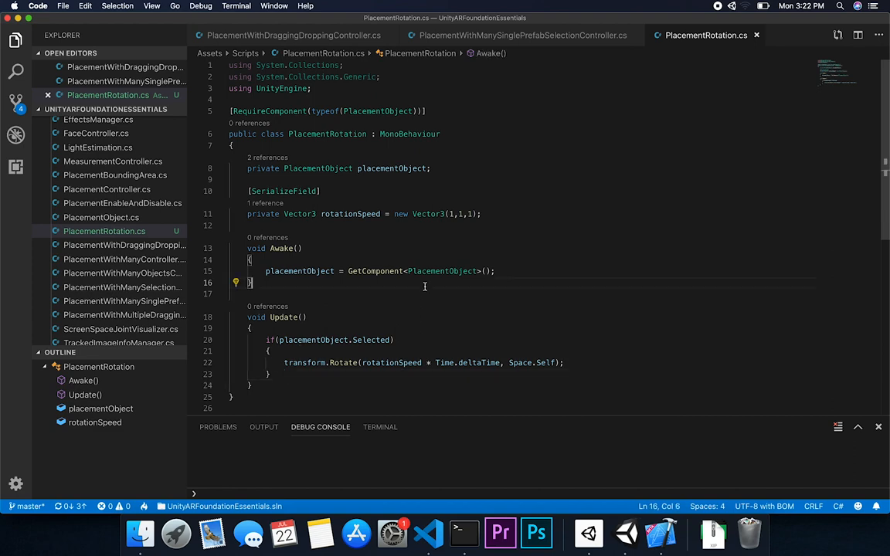
key("cmd+tab")
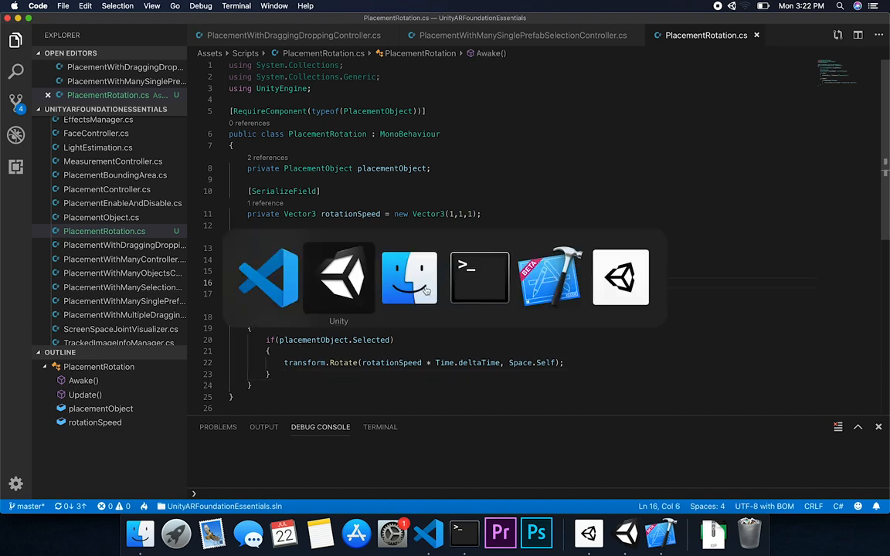
Select DragonStatue_LOD0 and review its Placement Rotation component with its Rotation Speed field
left_click(339, 276)
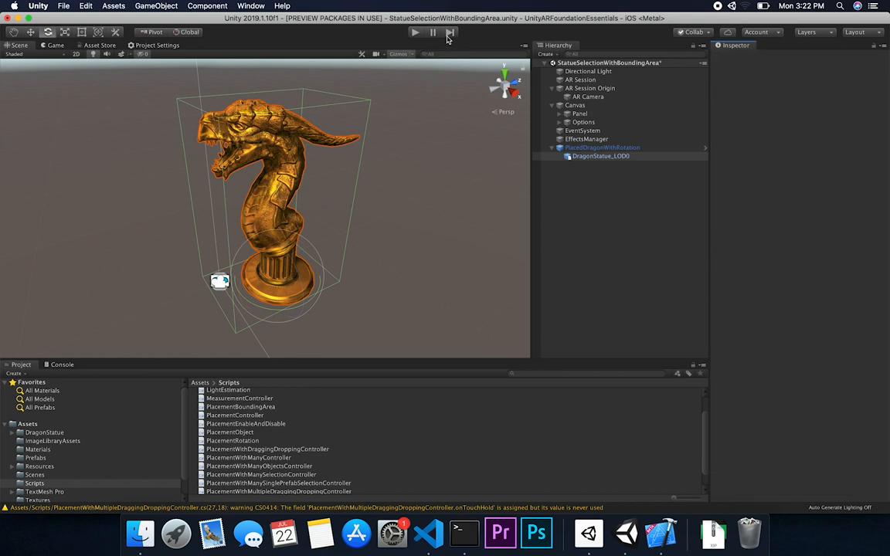
left_click(601, 156)
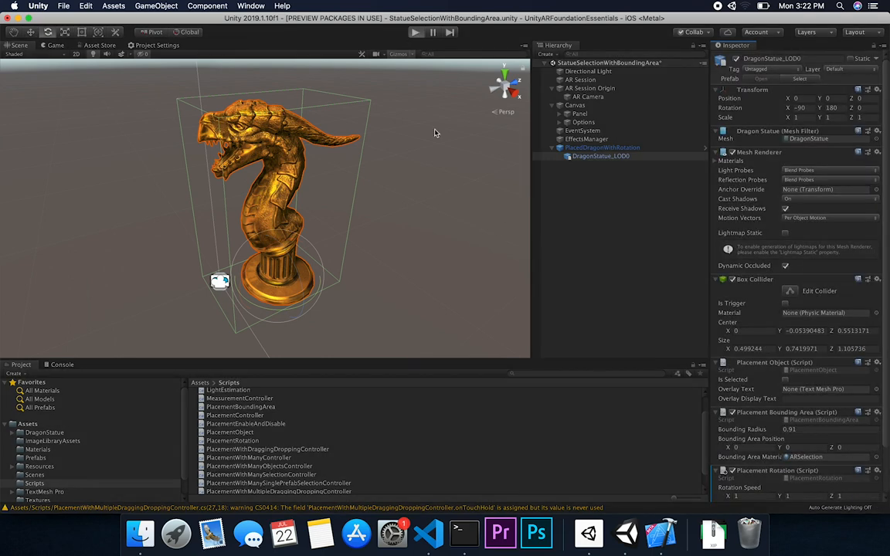
left_click(415, 30)
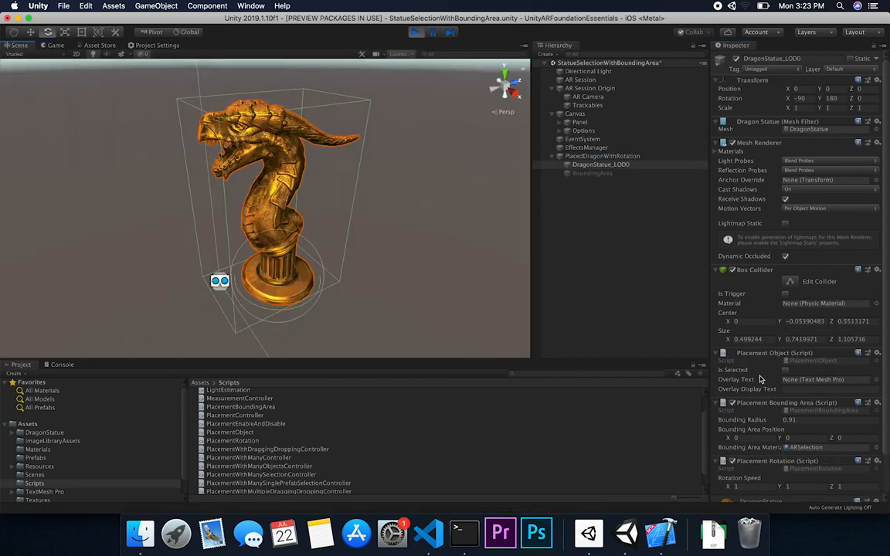
left_click(784, 370)
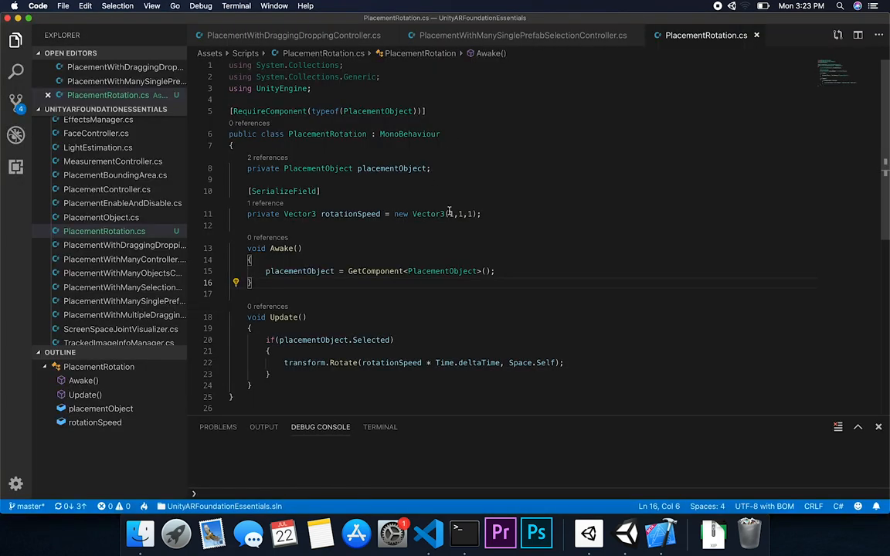
type("Vector3.")
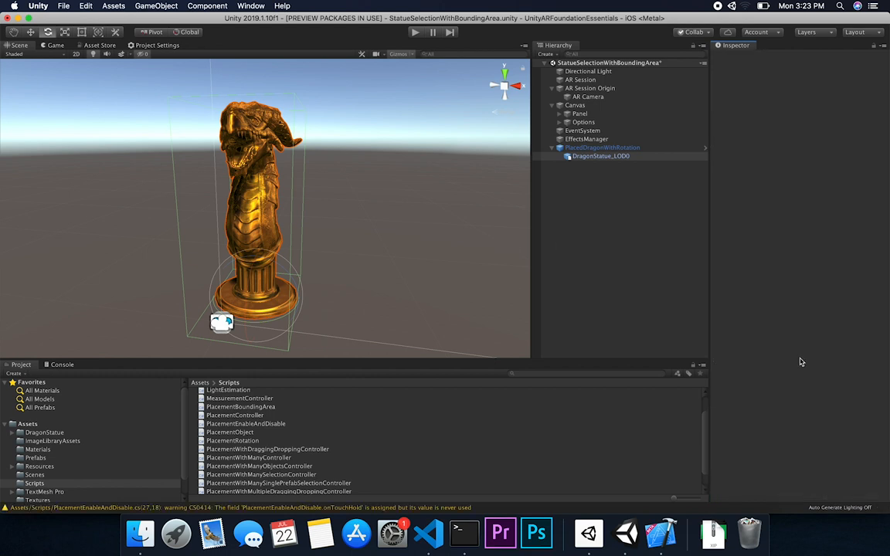
Apply all overrides from the scene instance into the PlacedDragonWithRotation prefab
left_click(601, 156)
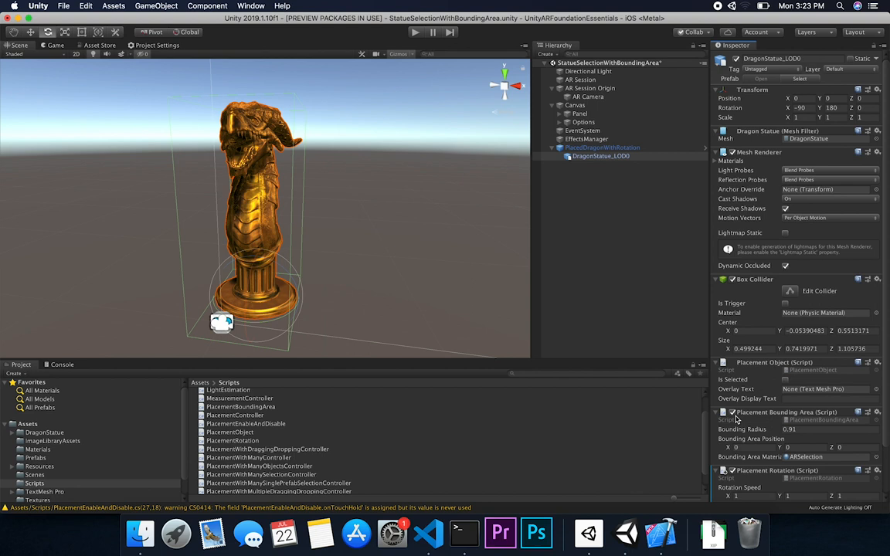
mouse_move(874, 410)
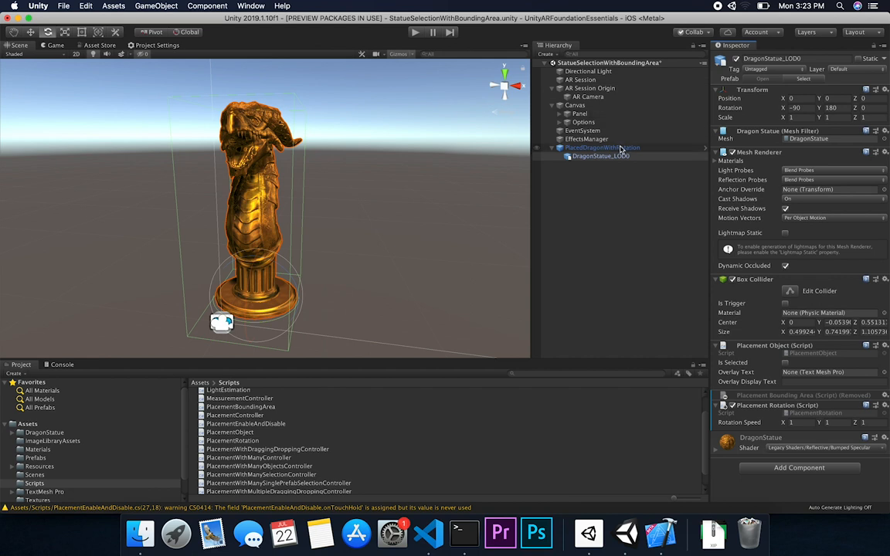
left_click(602, 149)
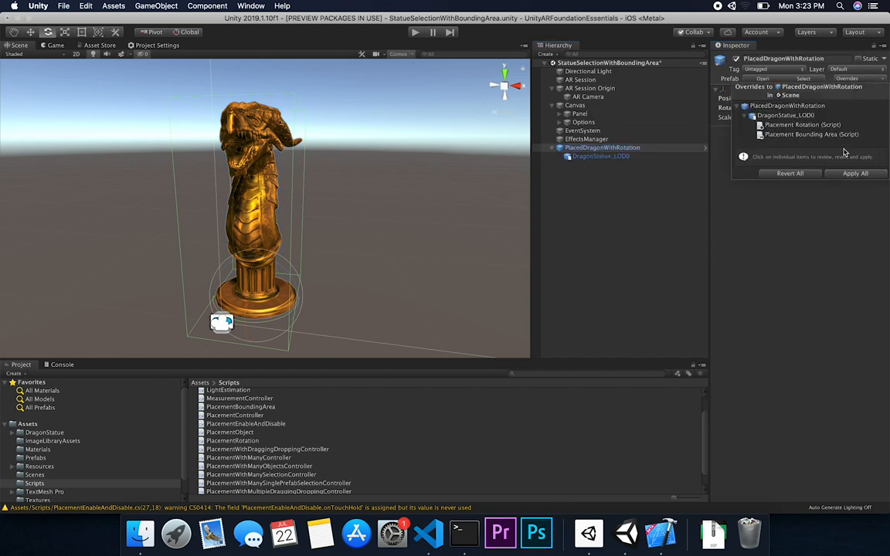
left_click(600, 154)
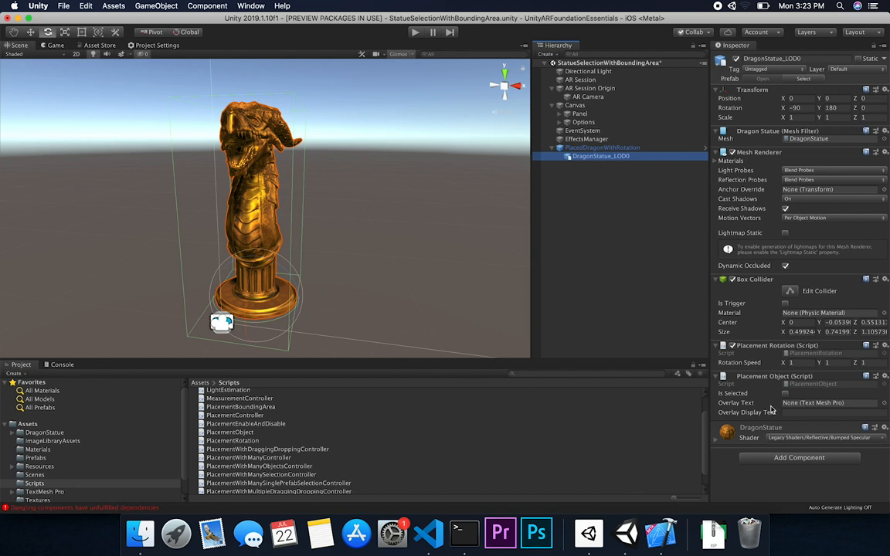
left_click(791, 363)
type("0")
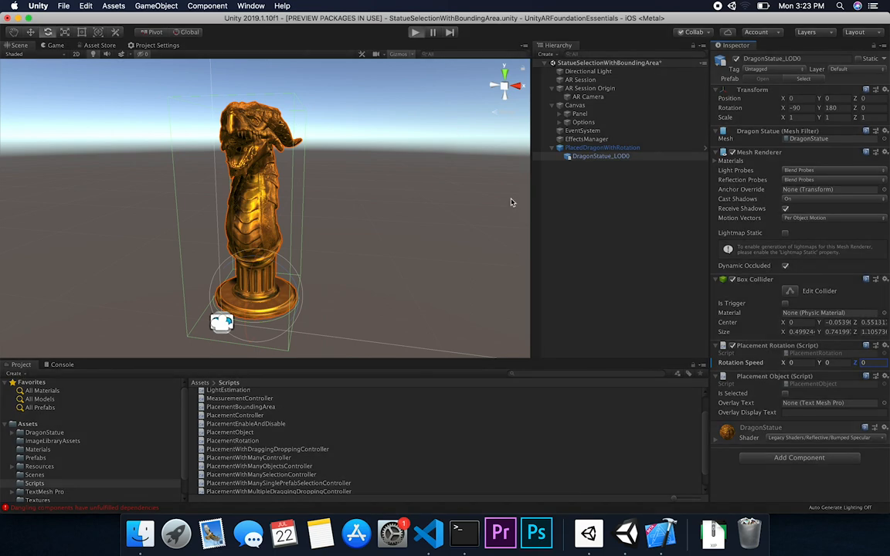
Briefly run the scene in Play mode, then set a Rotation Speed value of 1
left_click(415, 30)
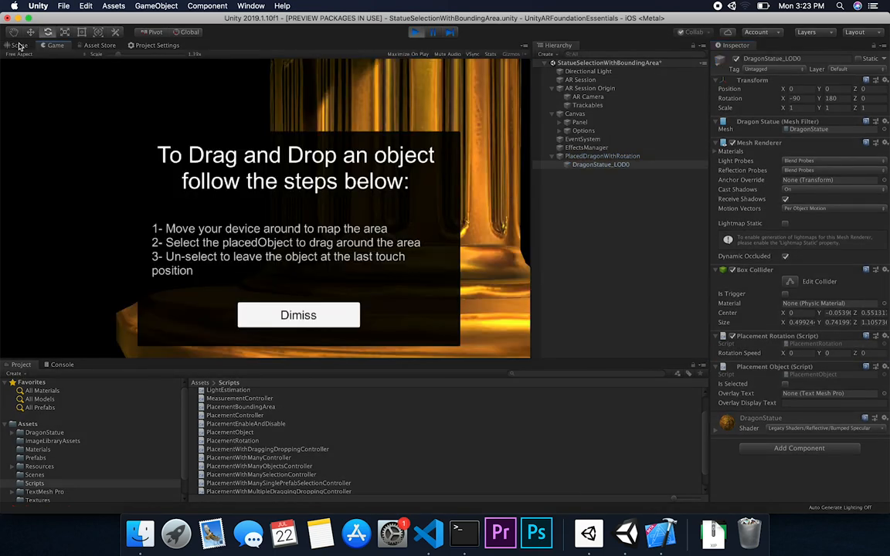
left_click(19, 45)
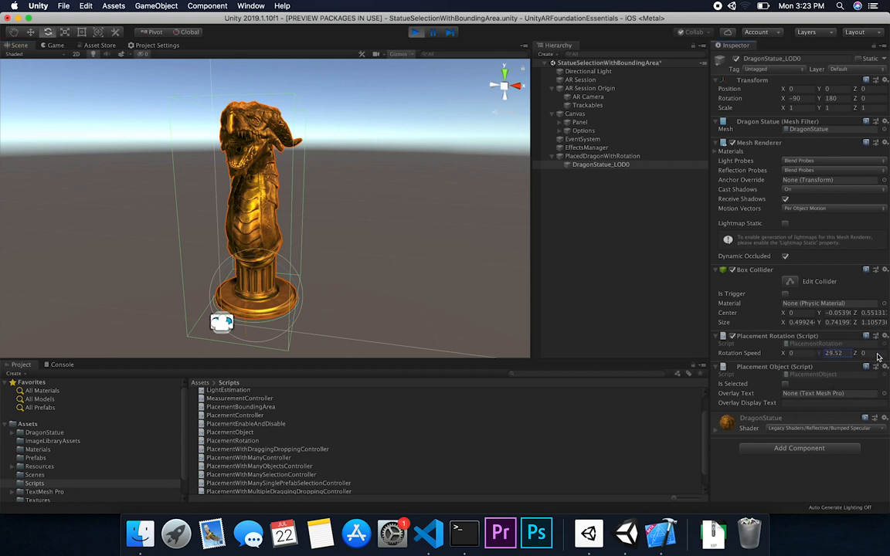
type("1")
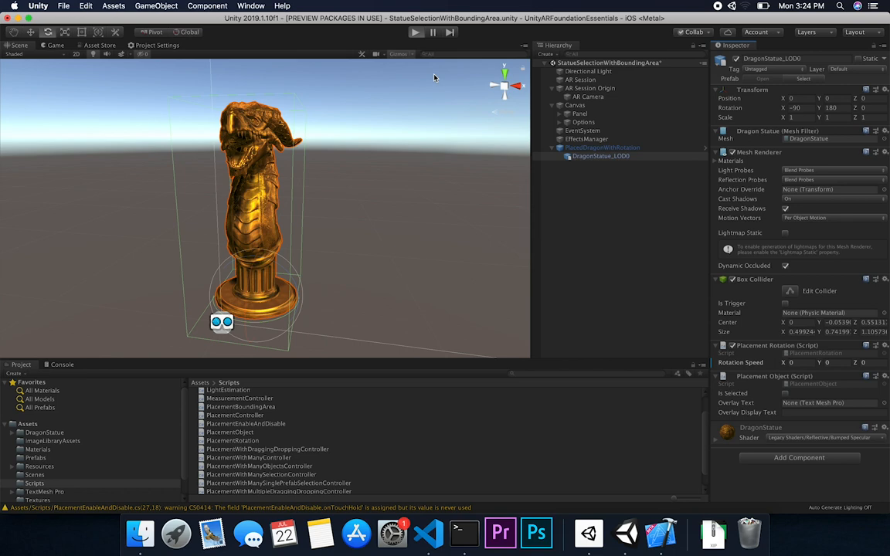
Run the scene with Rotation Speed 35 to watch the dragon spin, then stop playing
left_click(416, 30)
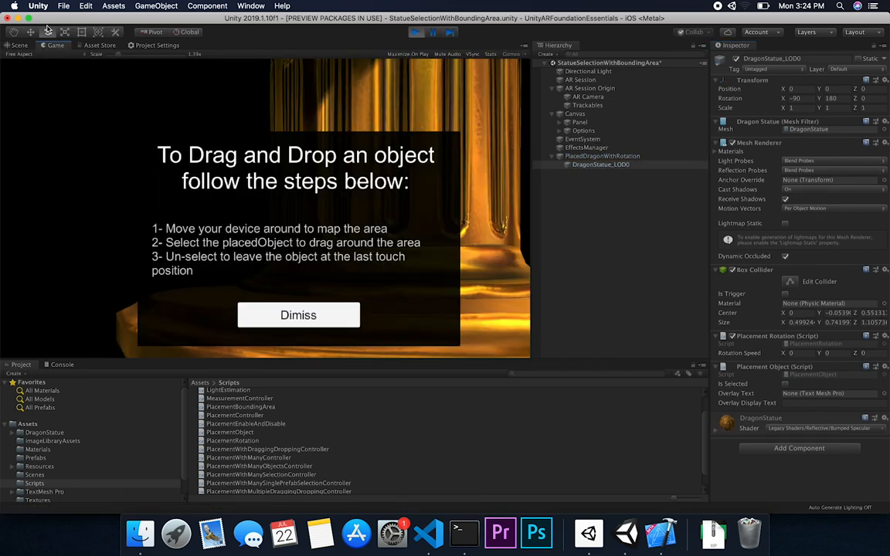
left_click(18, 45)
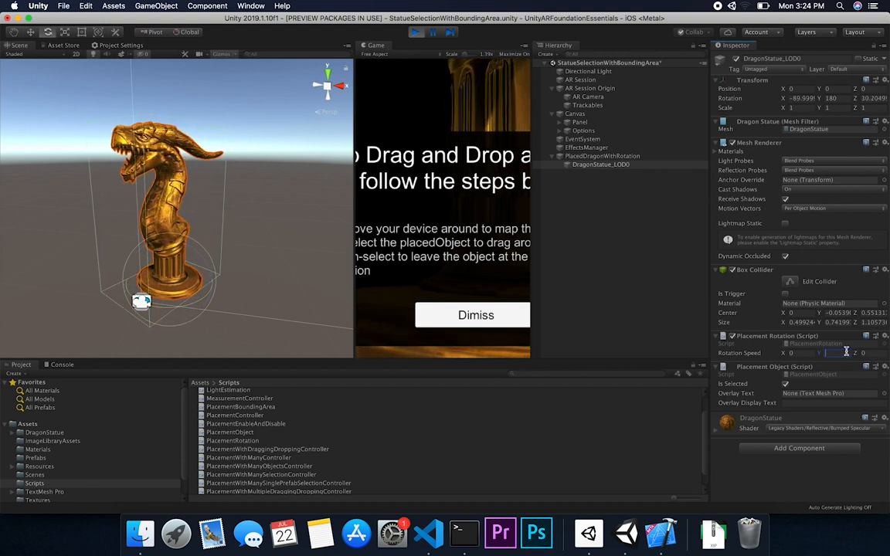
type("35")
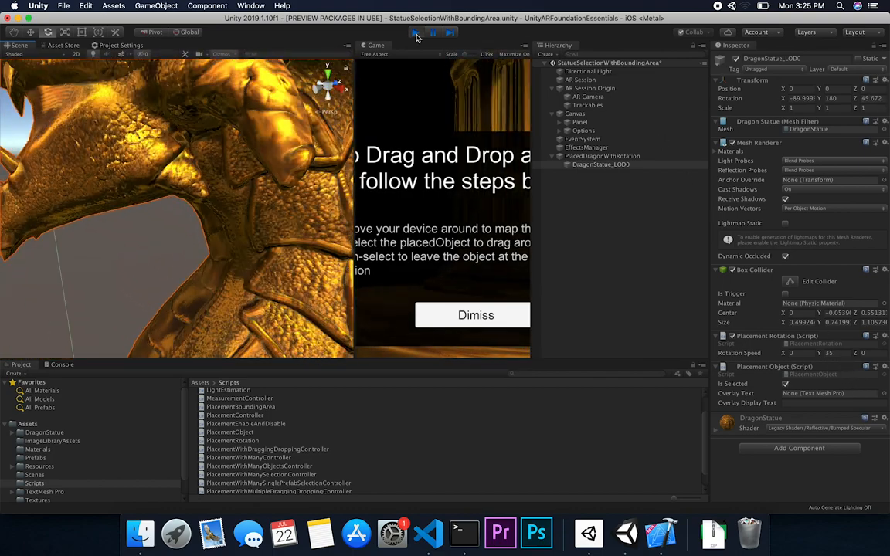
left_click(416, 31)
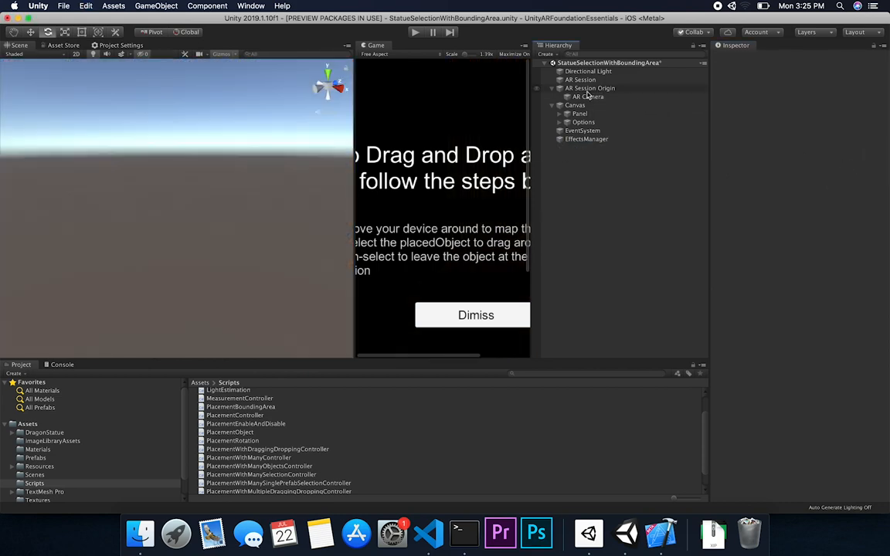
Assign PlacedDragonWithRotation from Assets/Prefabs as AR Session Origin's Placed Prefab
left_click(590, 88)
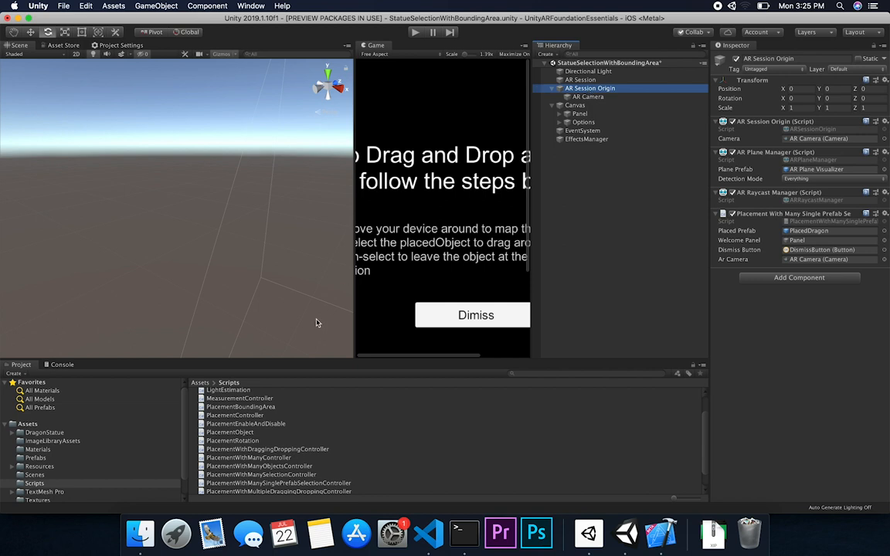
left_click(34, 457)
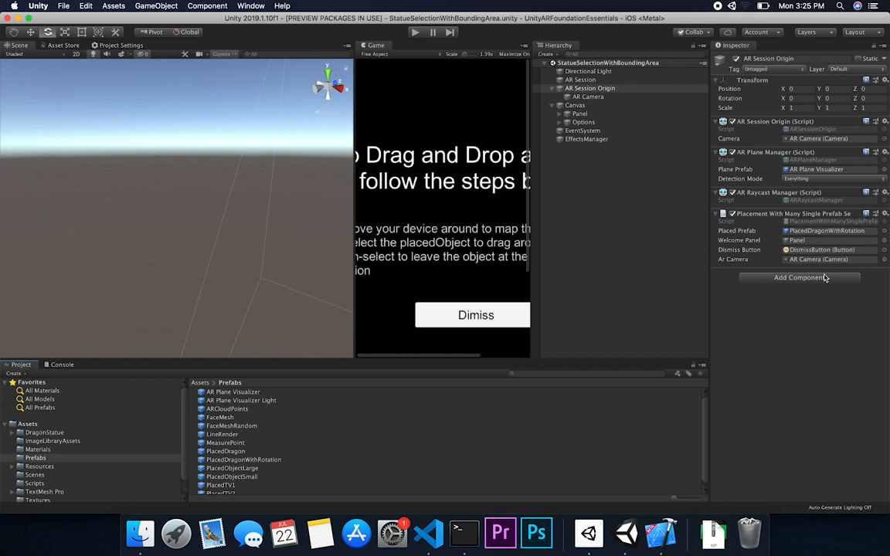
mouse_move(308, 22)
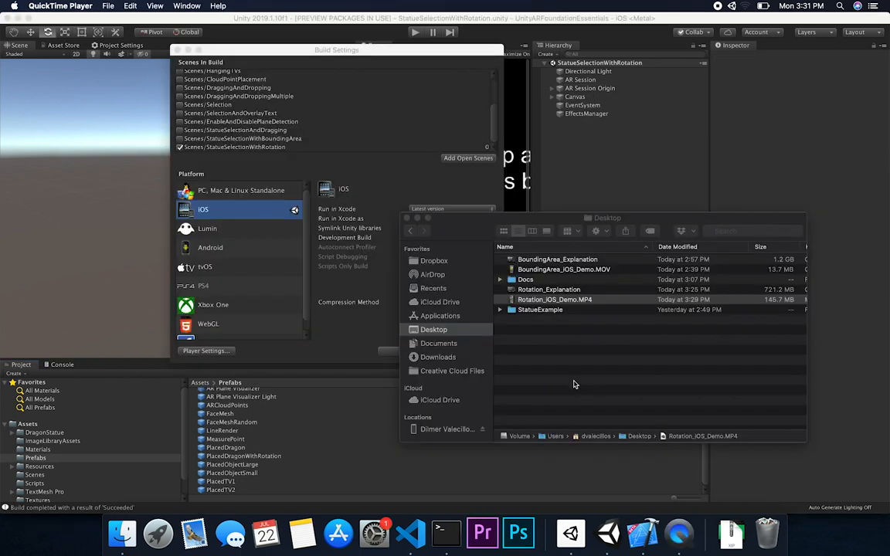
Open Rotation_IOS_Demo.MP4 from the Desktop in QuickTime Player
left_click(552, 300)
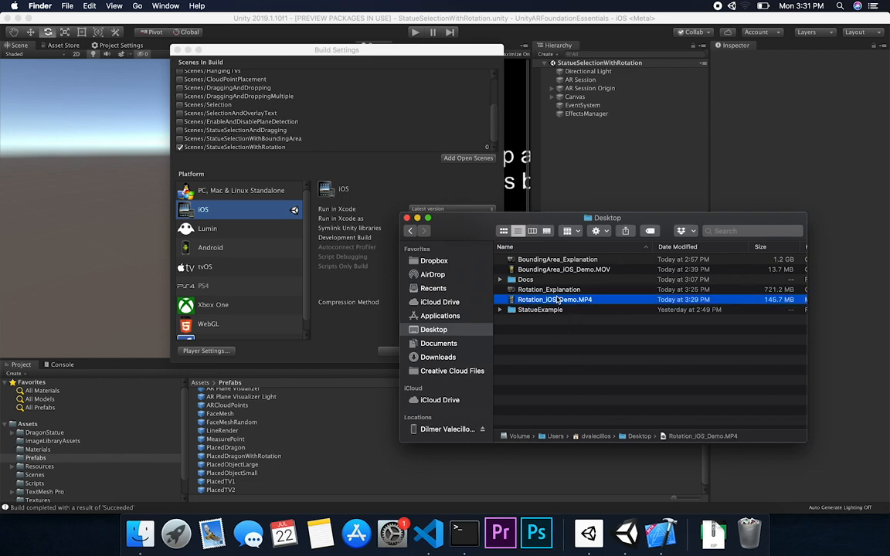
double_click(555, 299)
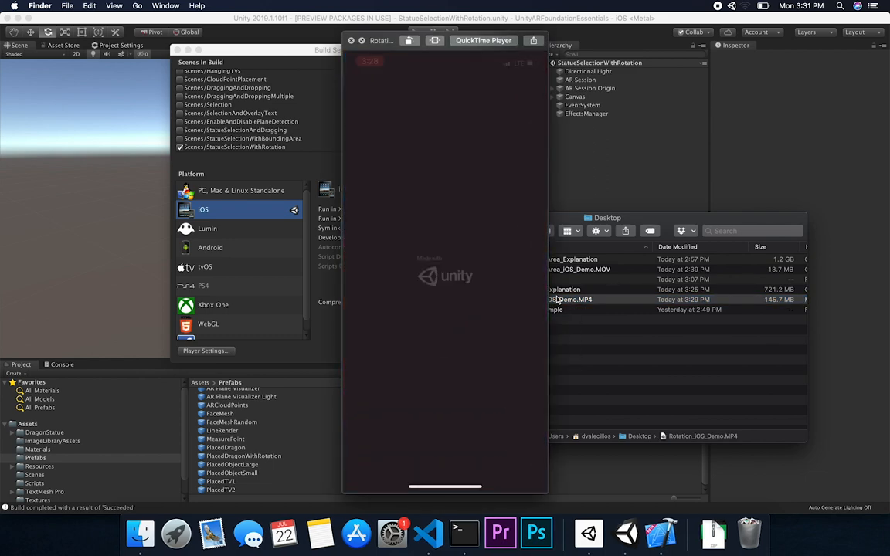